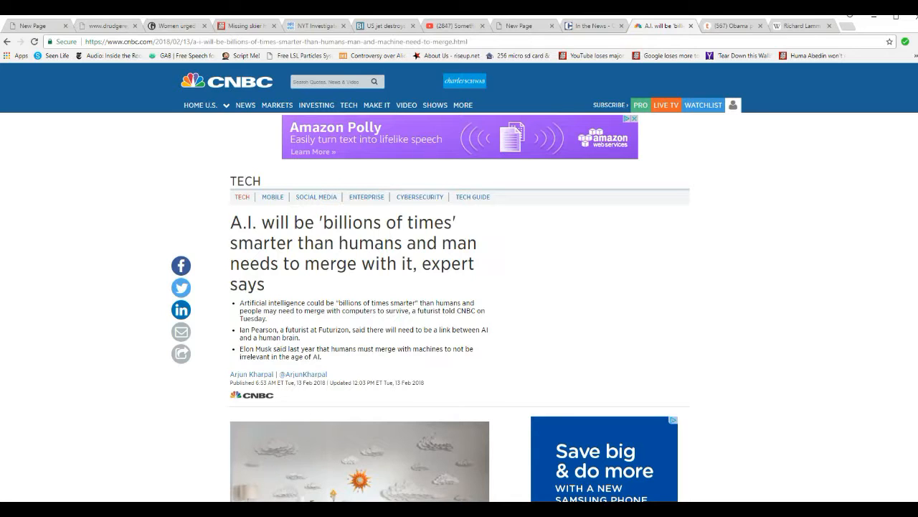
# Switch to the YouTube tab and start the 'We are the Borg' video playing
pyautogui.click(455, 26)
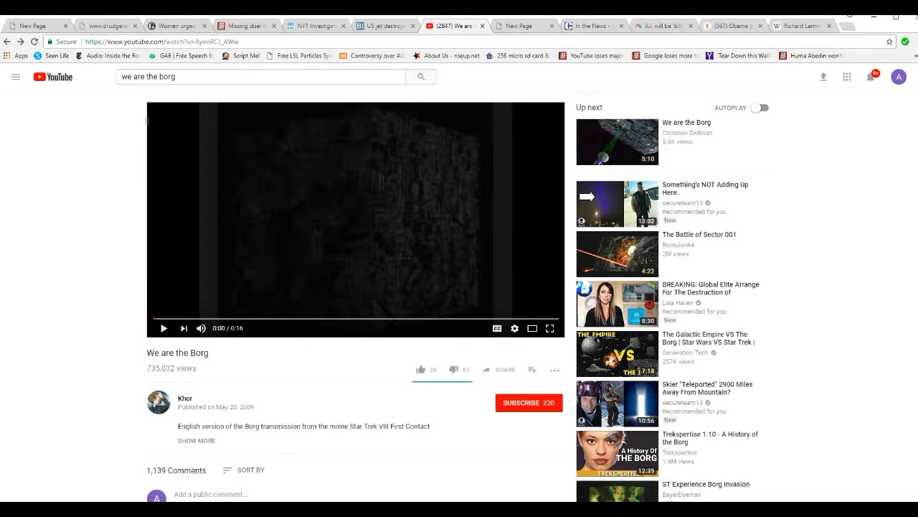
pyautogui.click(163, 327)
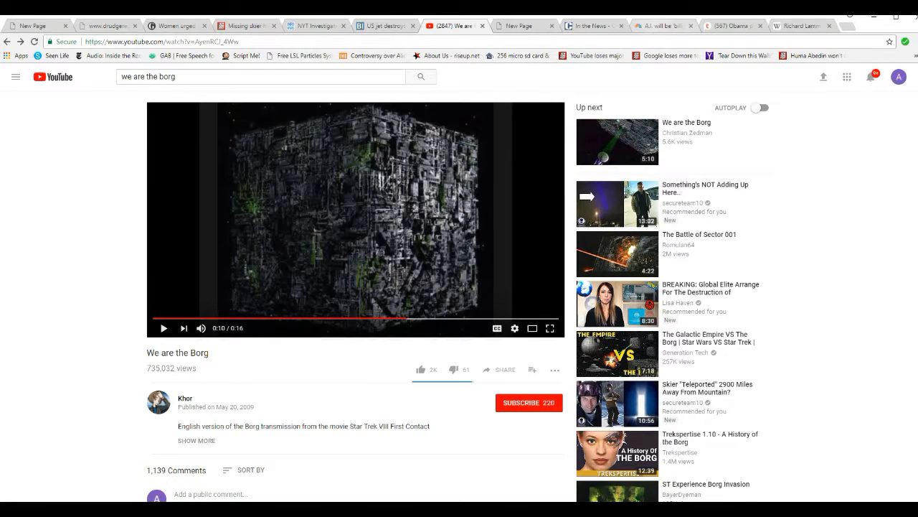
# Return to the CNBC A.I. article and scroll its body text down to the Neuralink paragraph
pyautogui.click(658, 26)
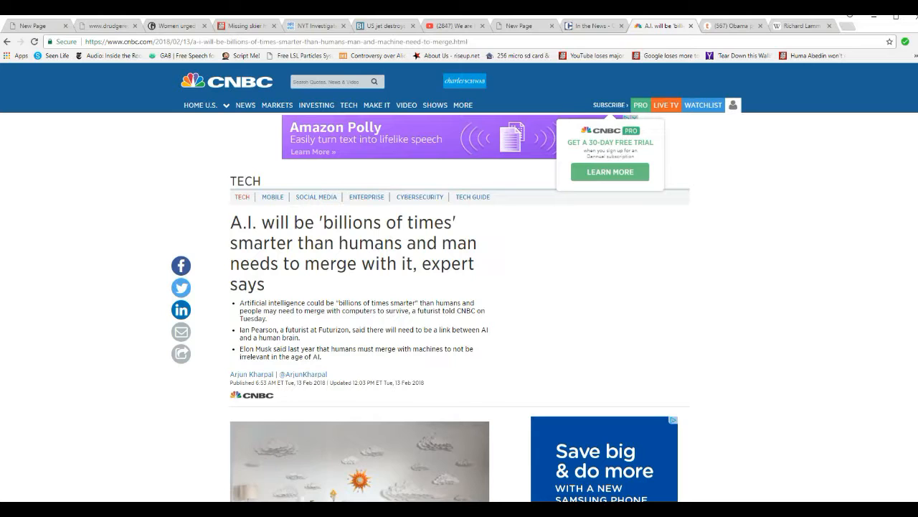
pyautogui.scroll(-3)
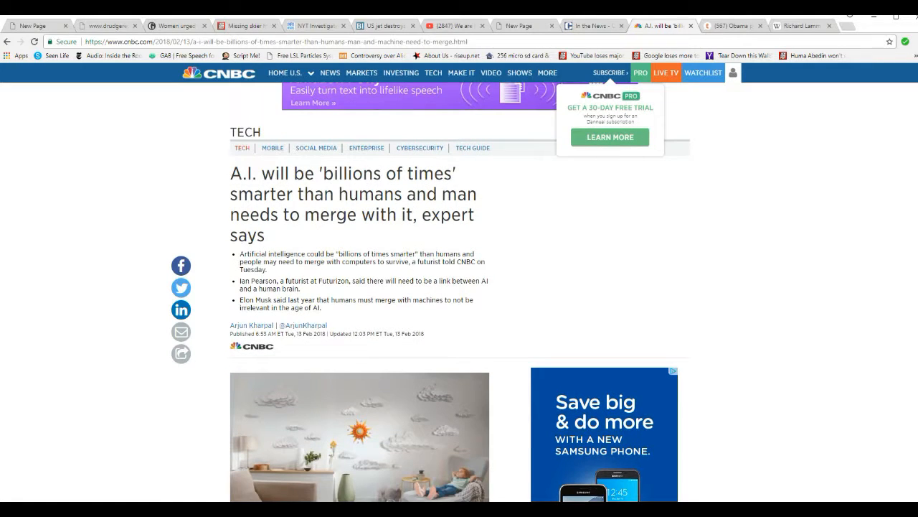
pyautogui.scroll(-3)
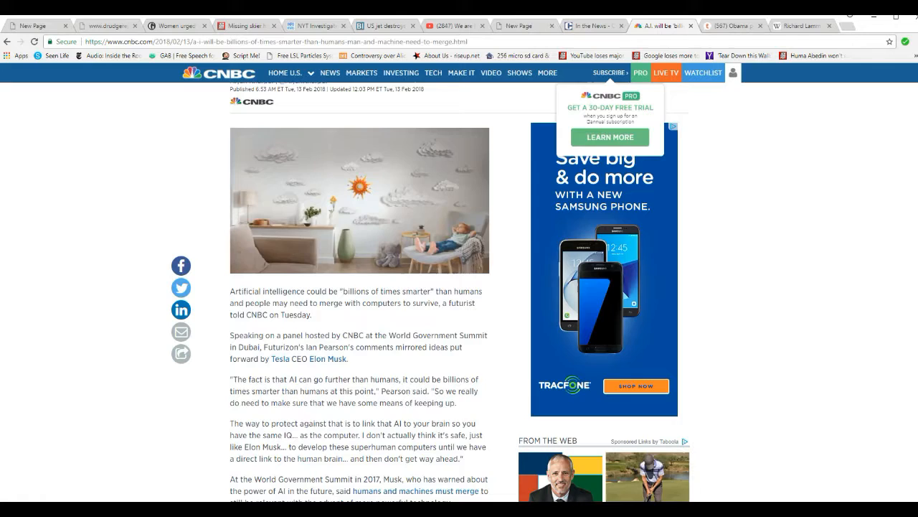
pyautogui.scroll(-3)
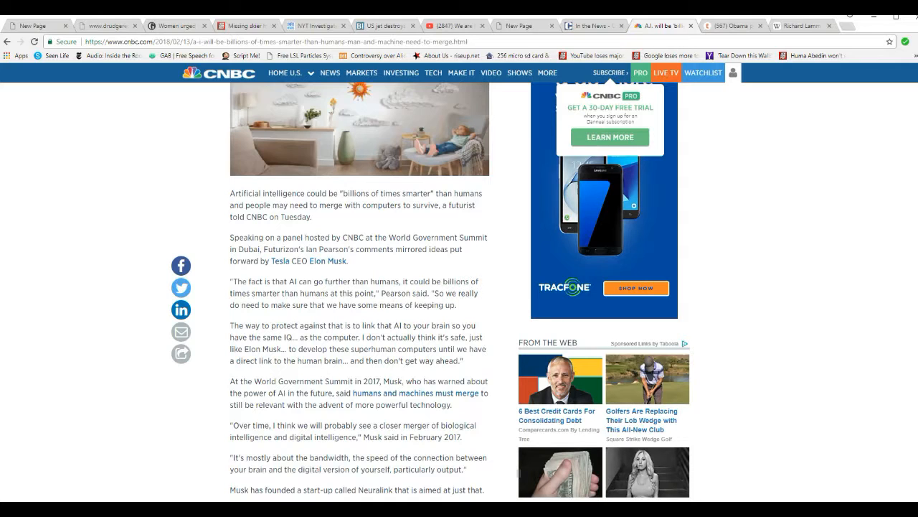
pyautogui.scroll(-3)
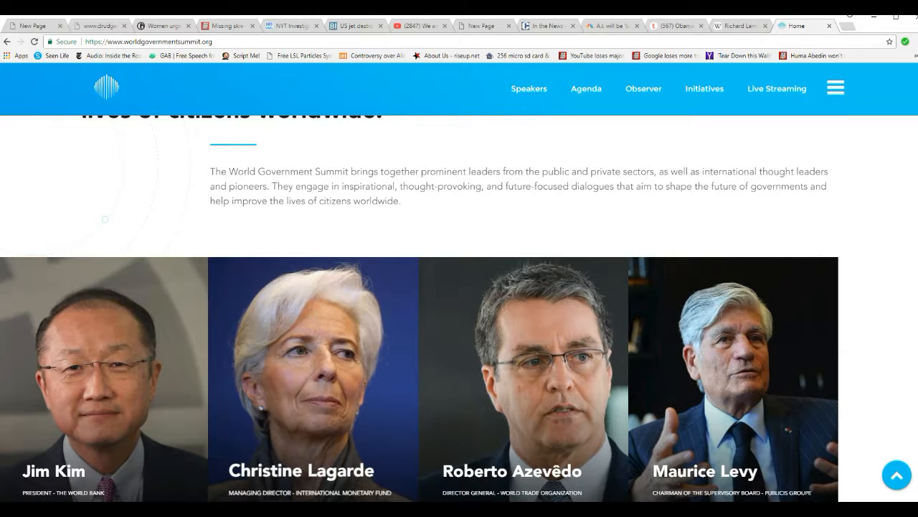
# Look over the summit homepage's introduction and speakers, then go to its Agenda page
pyautogui.scroll(3)
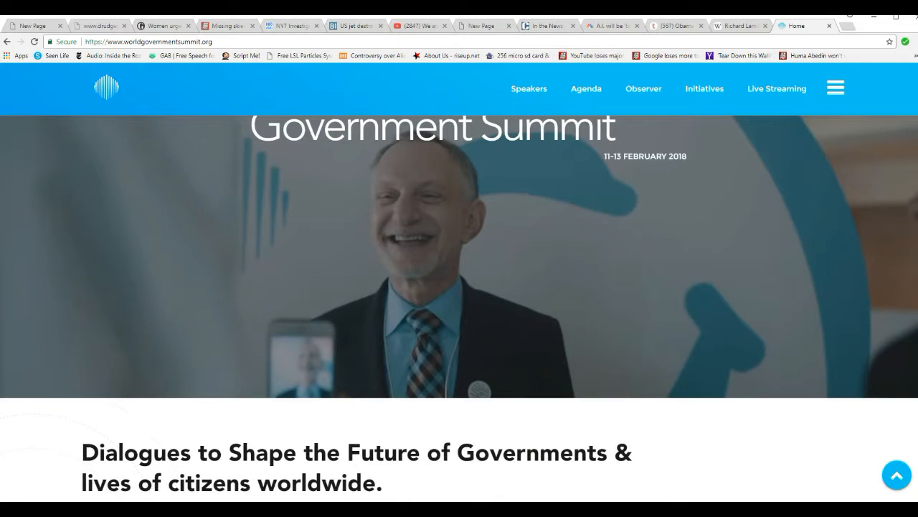
pyautogui.scroll(-3)
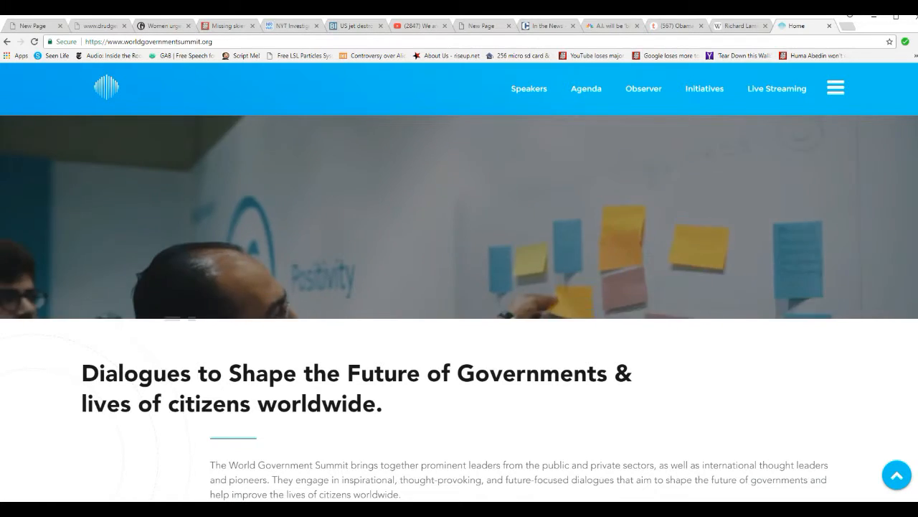
pyautogui.click(586, 89)
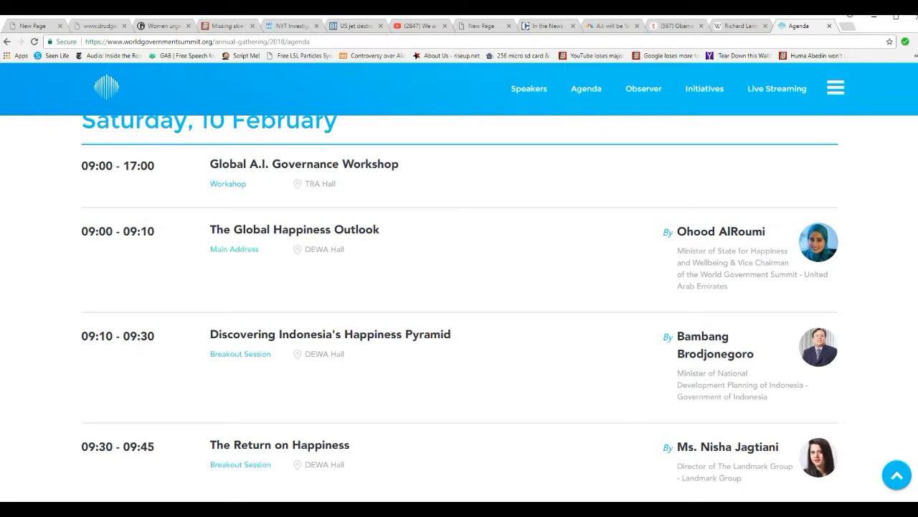
# Scroll through the Saturday, 10 February agenda sessions, then return to the CNBC A.I. article
pyautogui.scroll(-3)
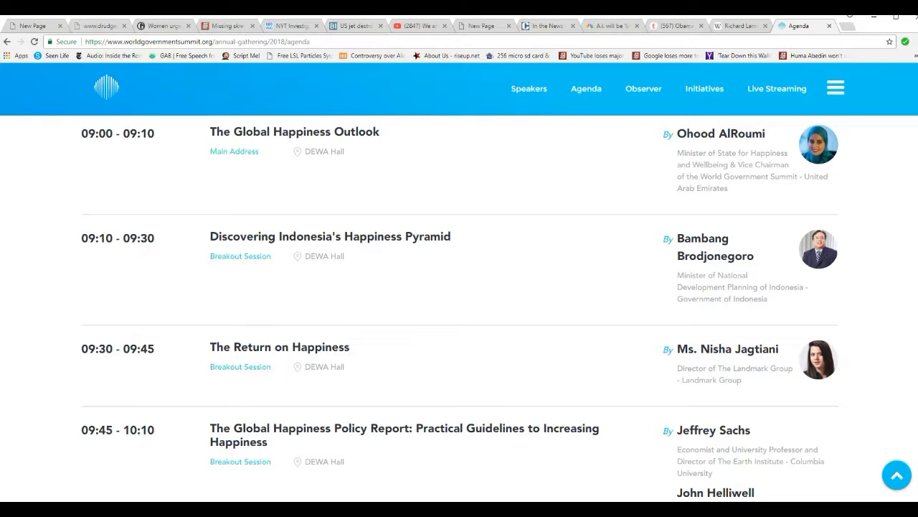
pyautogui.scroll(-3)
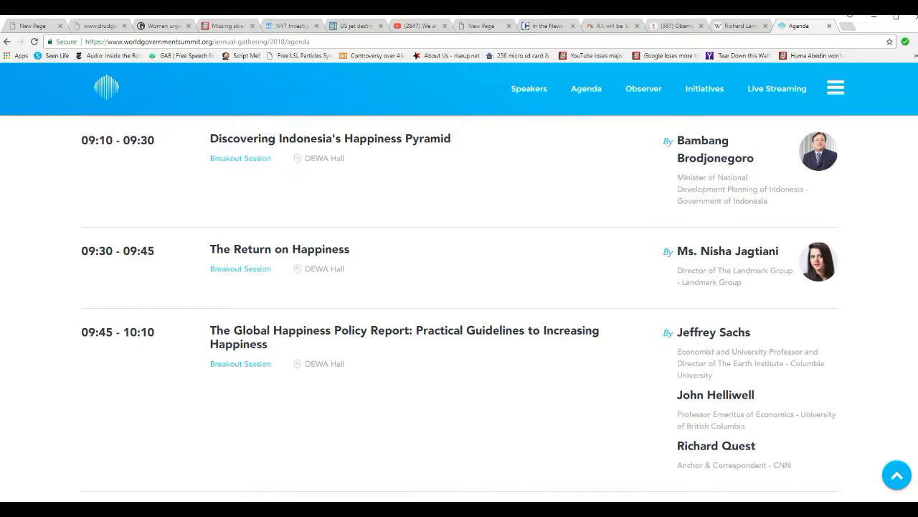
pyautogui.scroll(3)
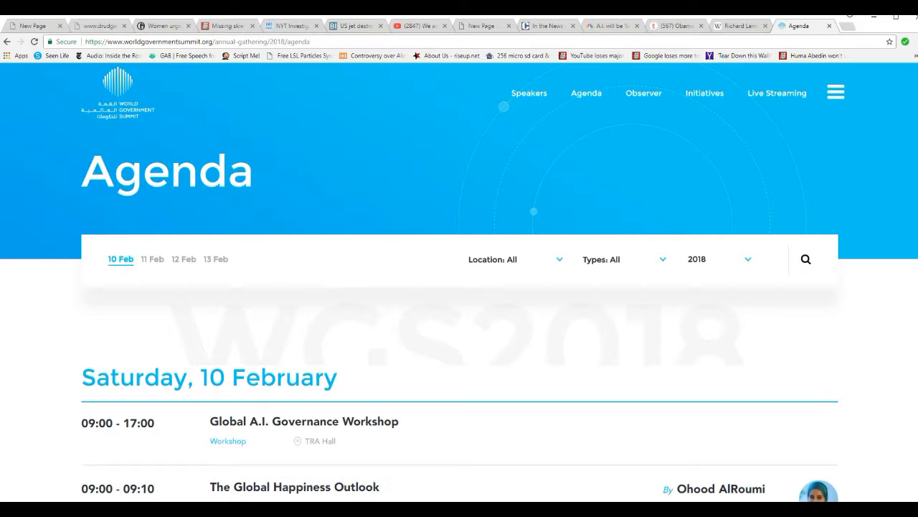
pyautogui.click(610, 25)
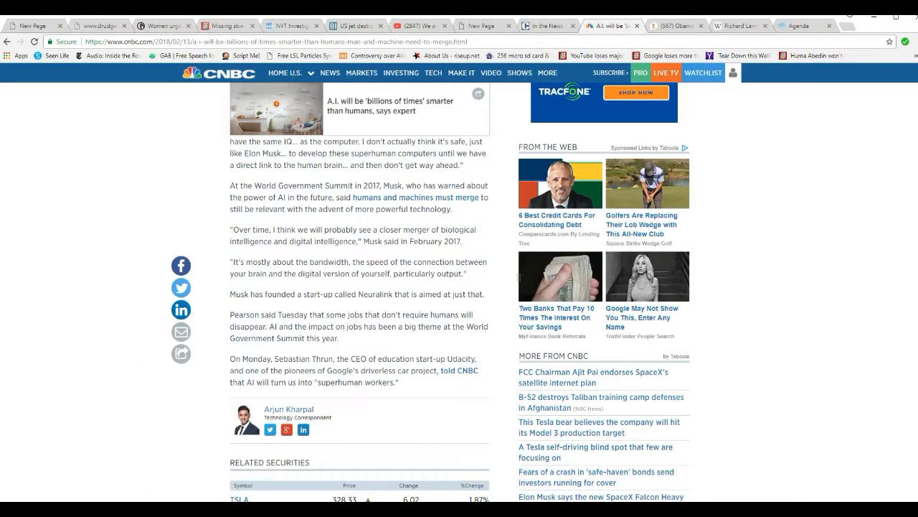